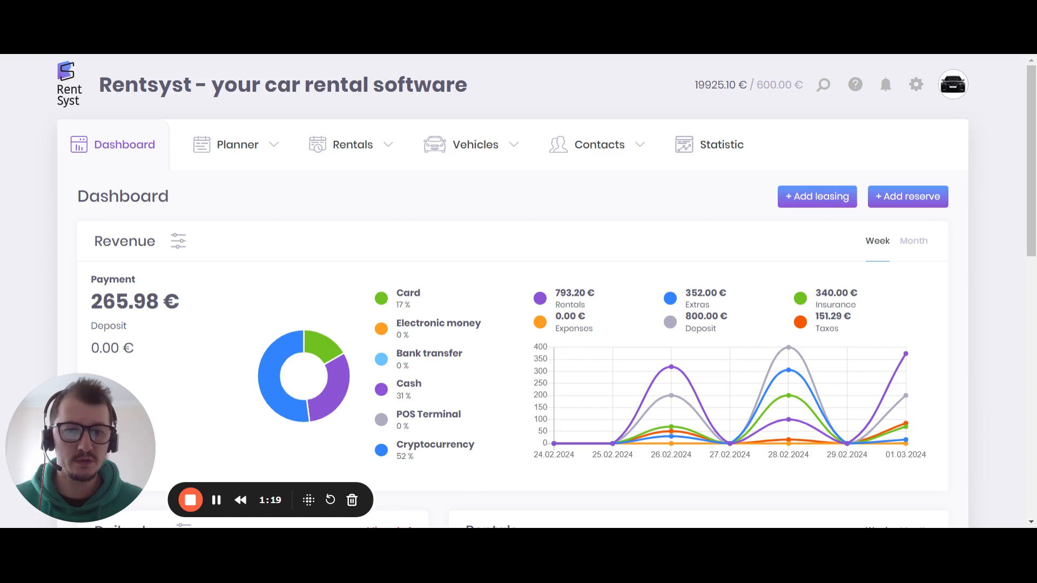
pyautogui.moveTo(518, 222)
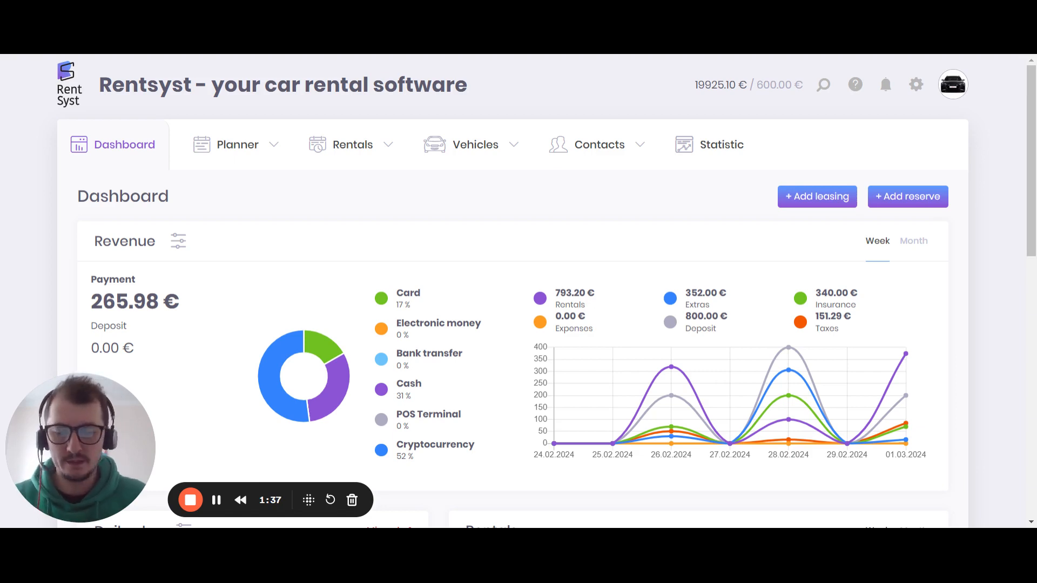
pyautogui.moveTo(305, 203)
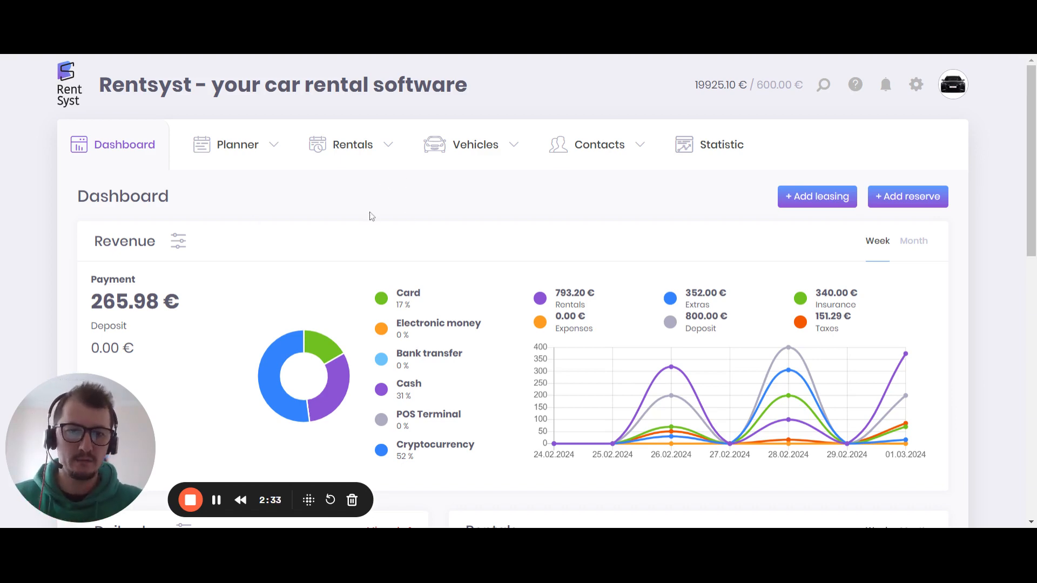
pyautogui.moveTo(432, 196)
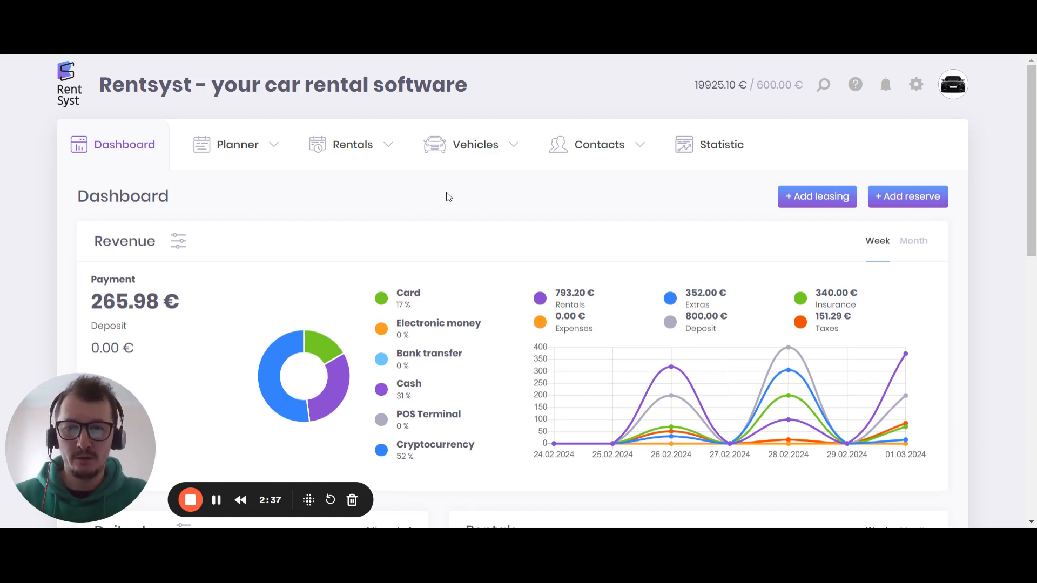
# Open the Planner timeline showing vehicle bookings and rentals for March 2024
pyautogui.click(236, 144)
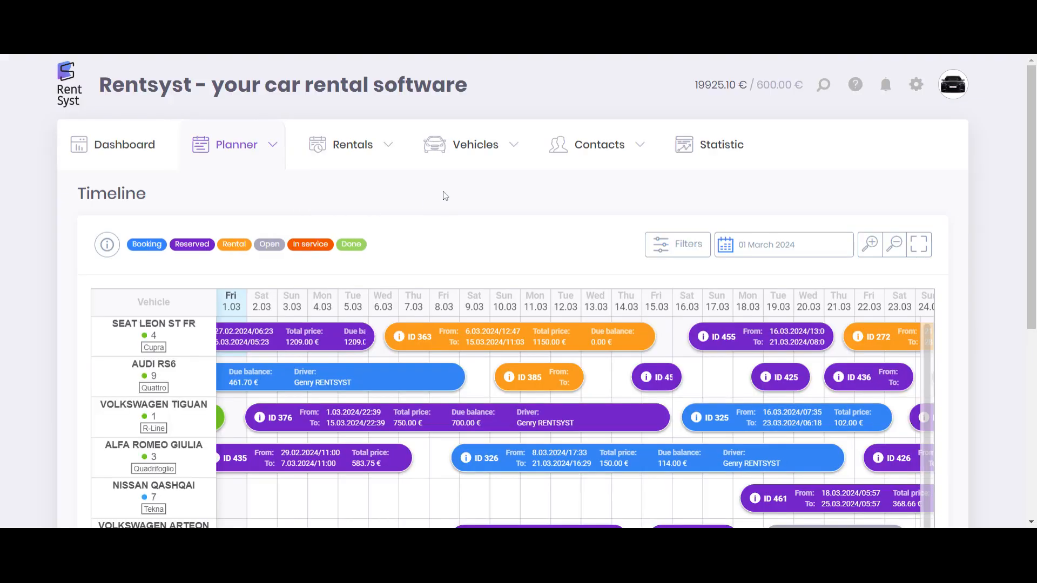
pyautogui.moveTo(473, 201)
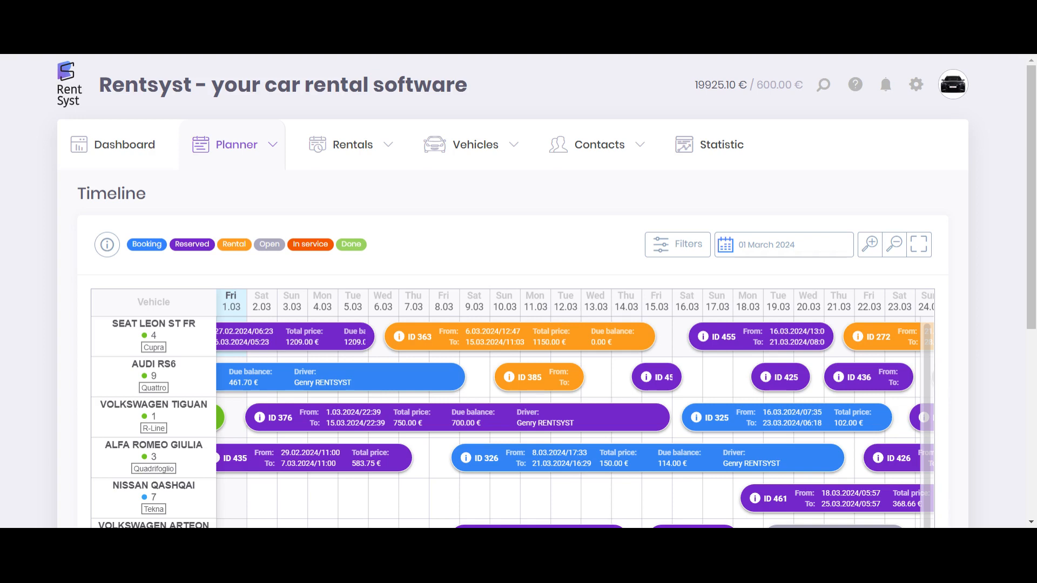
pyautogui.moveTo(451, 208)
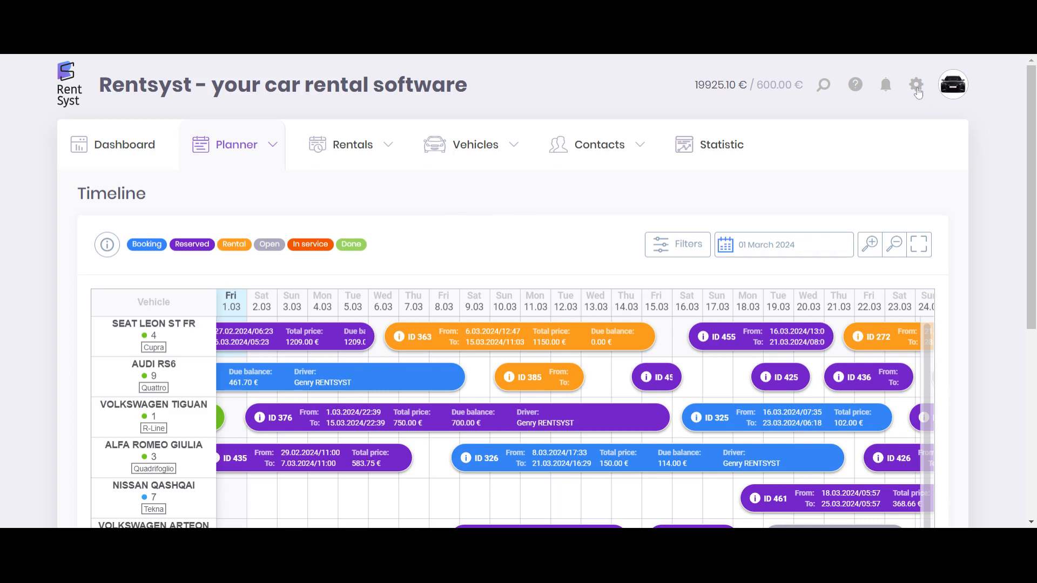
# Open the Settings page on System & Modules from the header gear icon
pyautogui.click(917, 84)
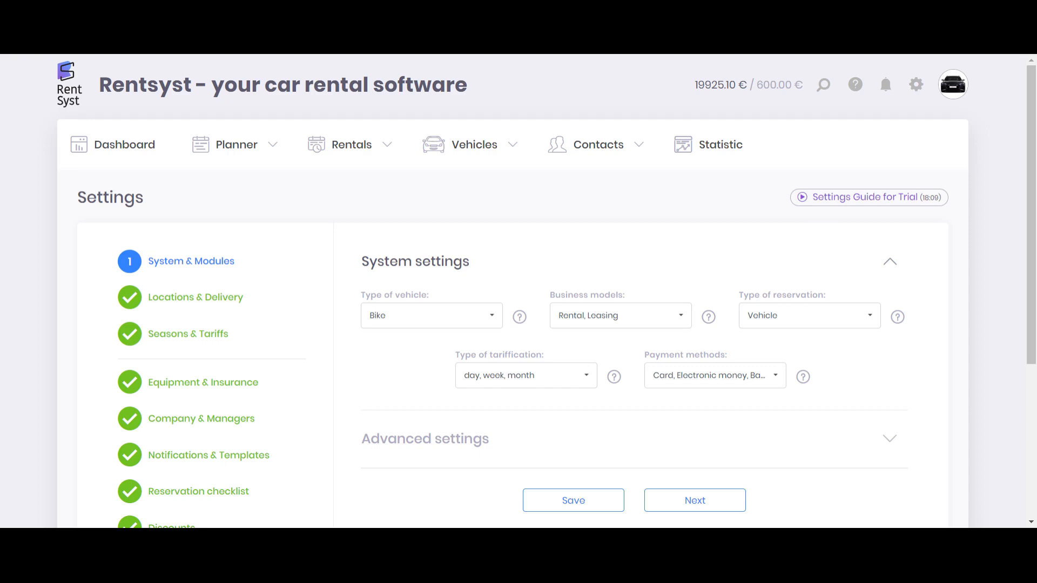
pyautogui.moveTo(479, 209)
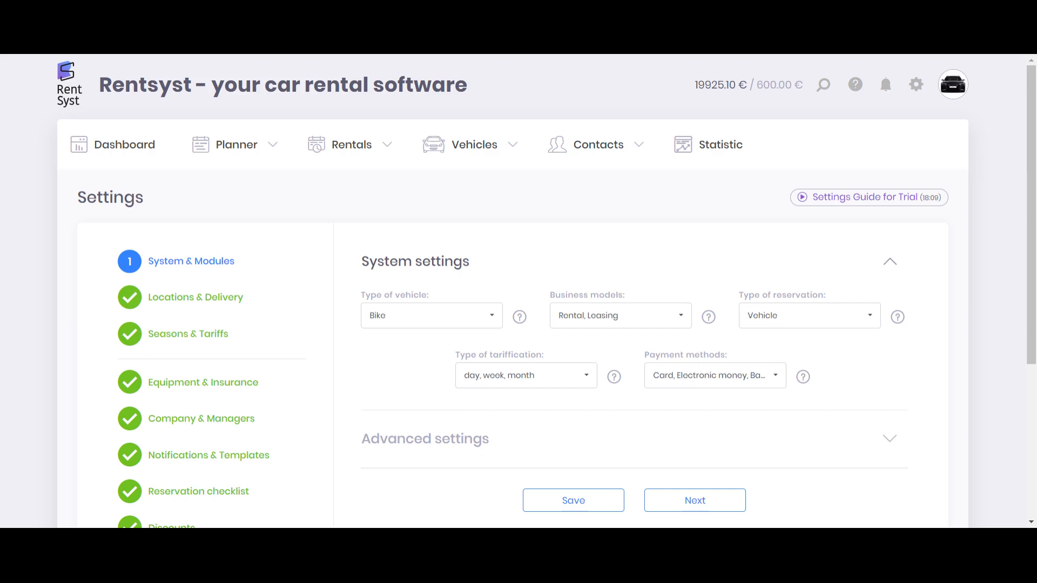
pyautogui.moveTo(465, 441)
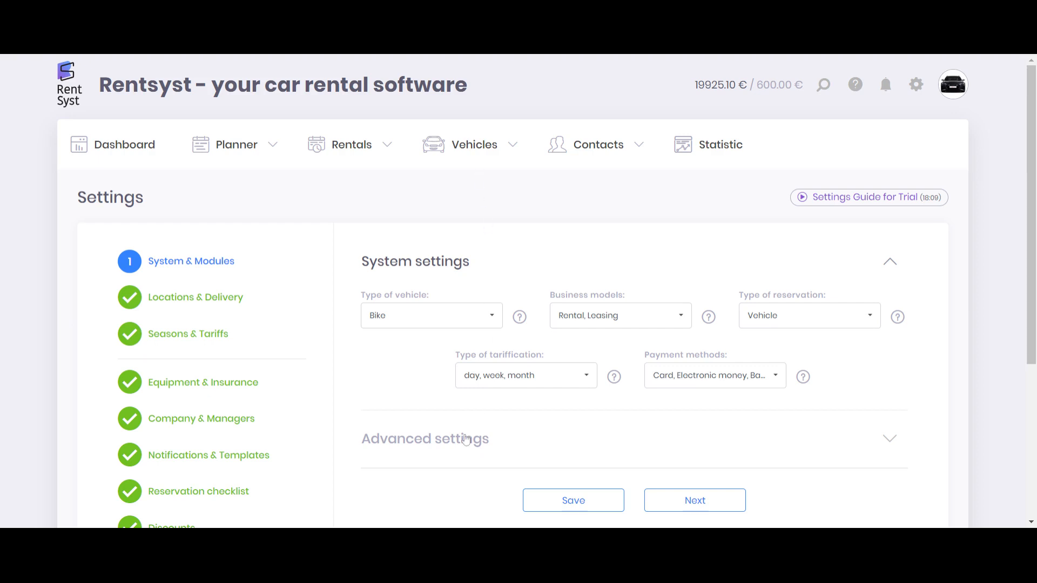
# Add Leasing alongside Rental as a business model and expand Advanced settings
pyautogui.click(425, 438)
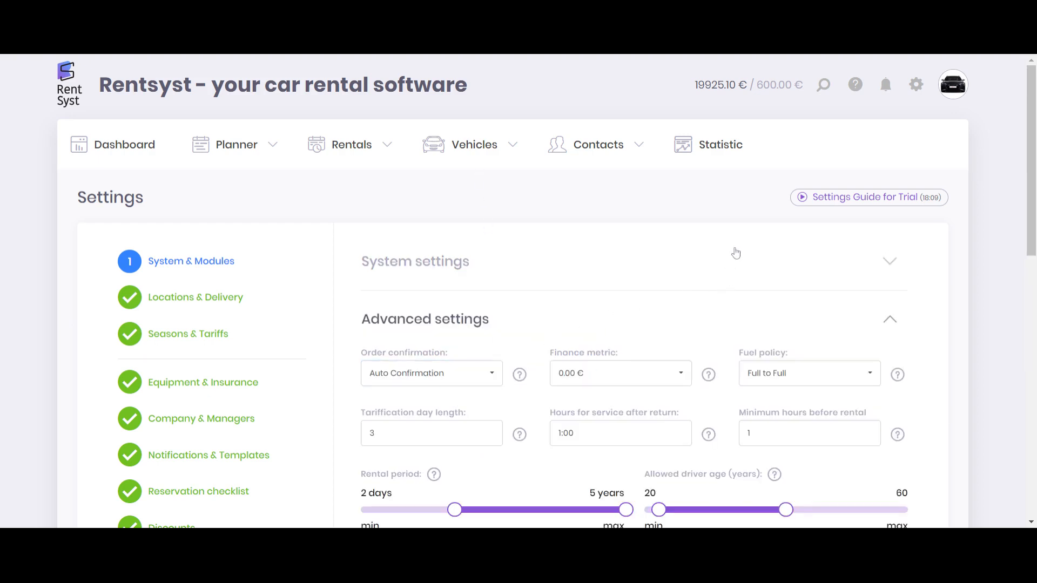
pyautogui.moveTo(477, 222)
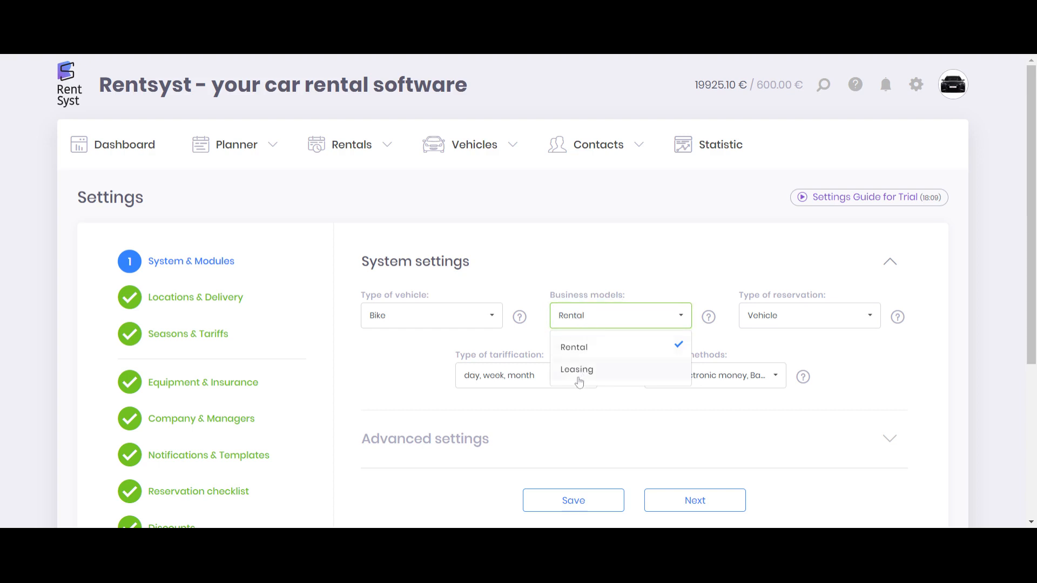
pyautogui.click(576, 369)
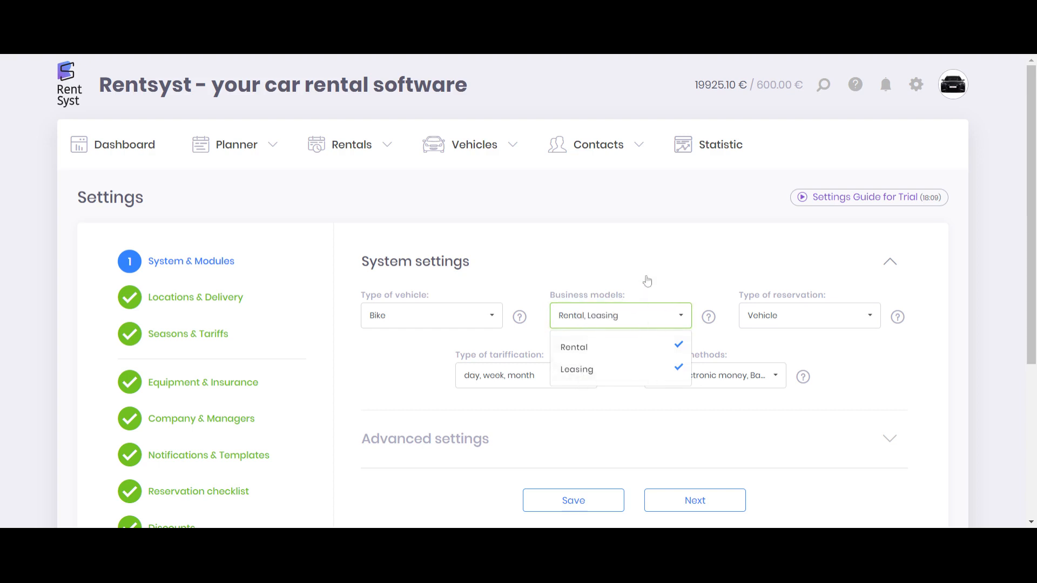
pyautogui.click(424, 438)
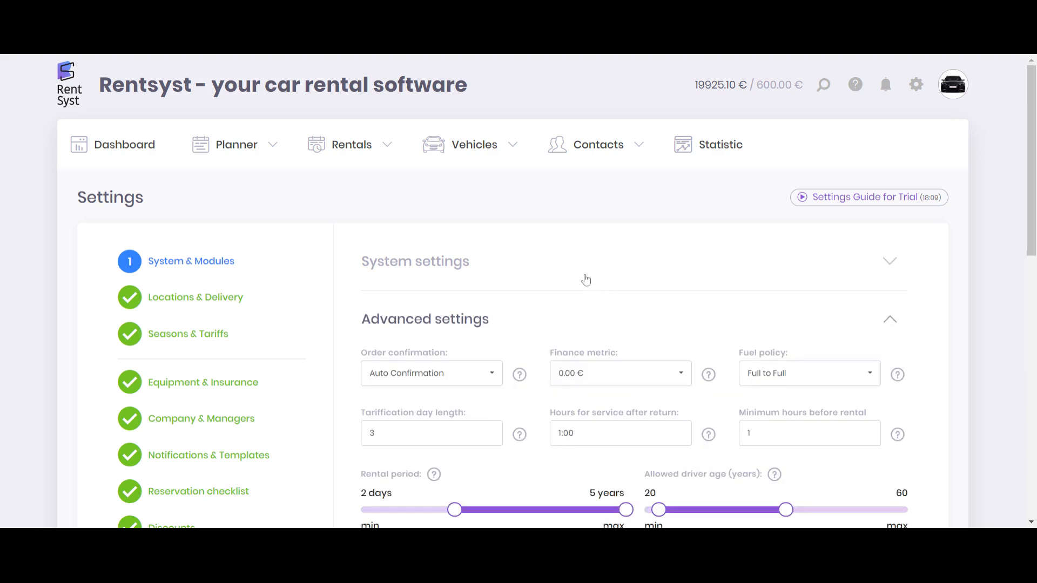
pyautogui.scroll(-3)
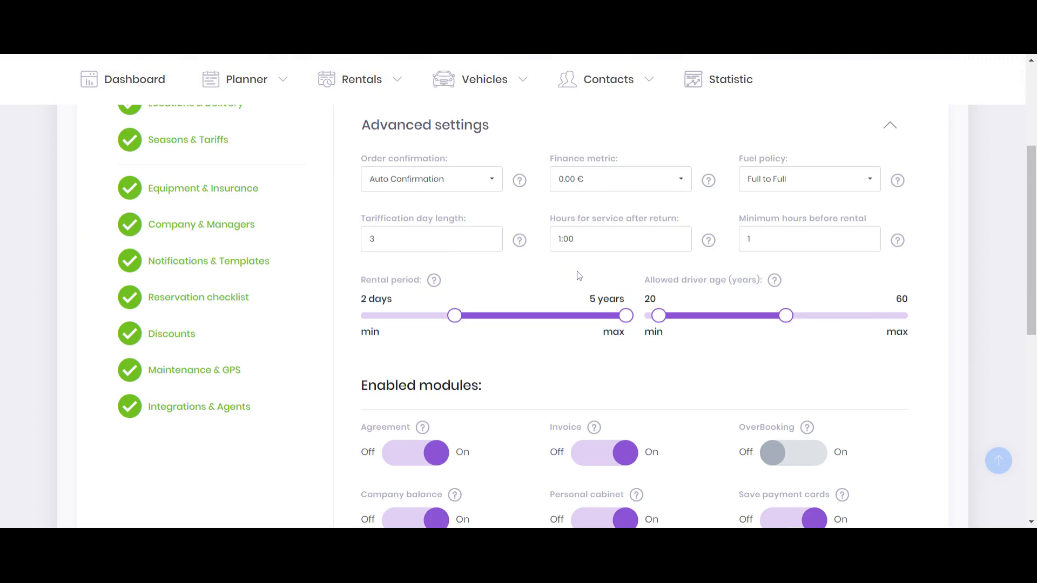
# Scroll to Enabled modules, switching Invoice off and Agreement on
pyautogui.scroll(-3)
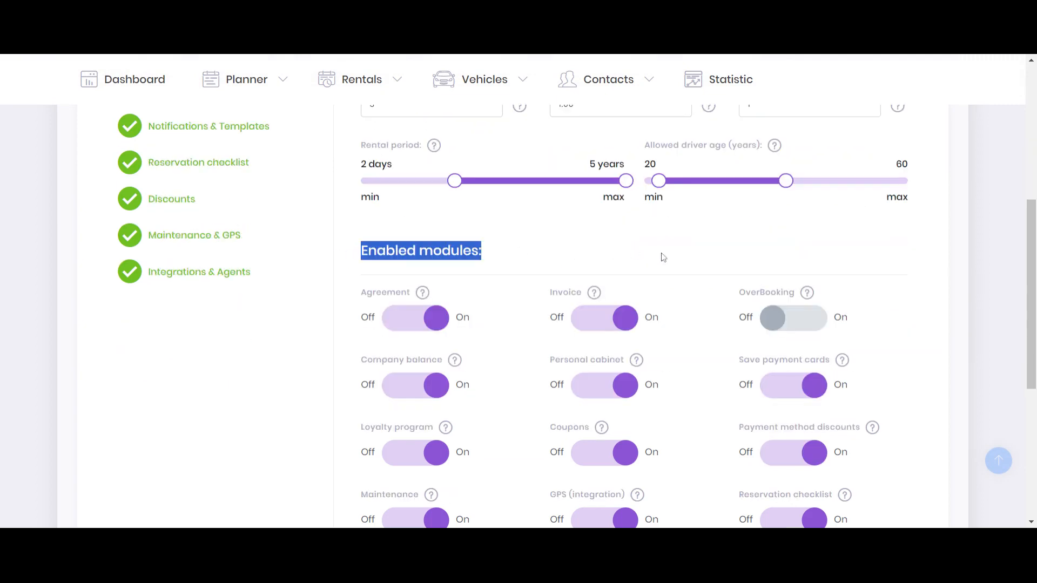
pyautogui.moveTo(463, 287)
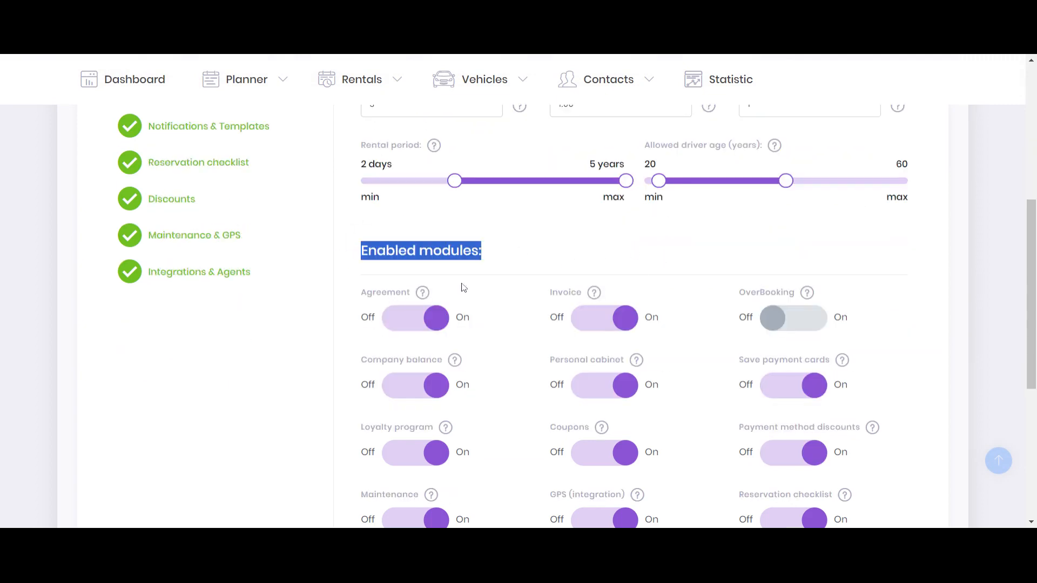
pyautogui.moveTo(522, 299)
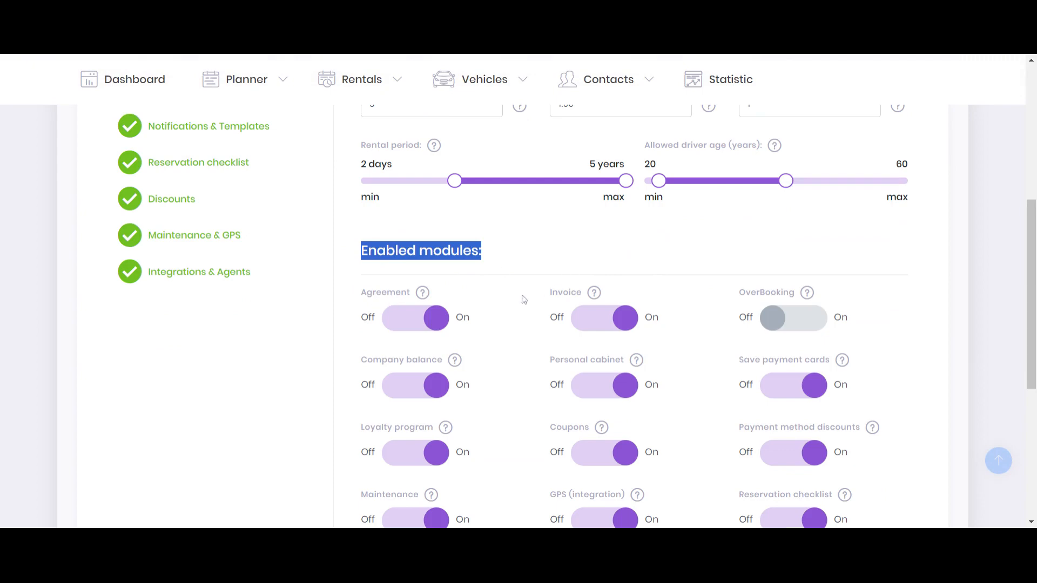
pyautogui.scroll(-3)
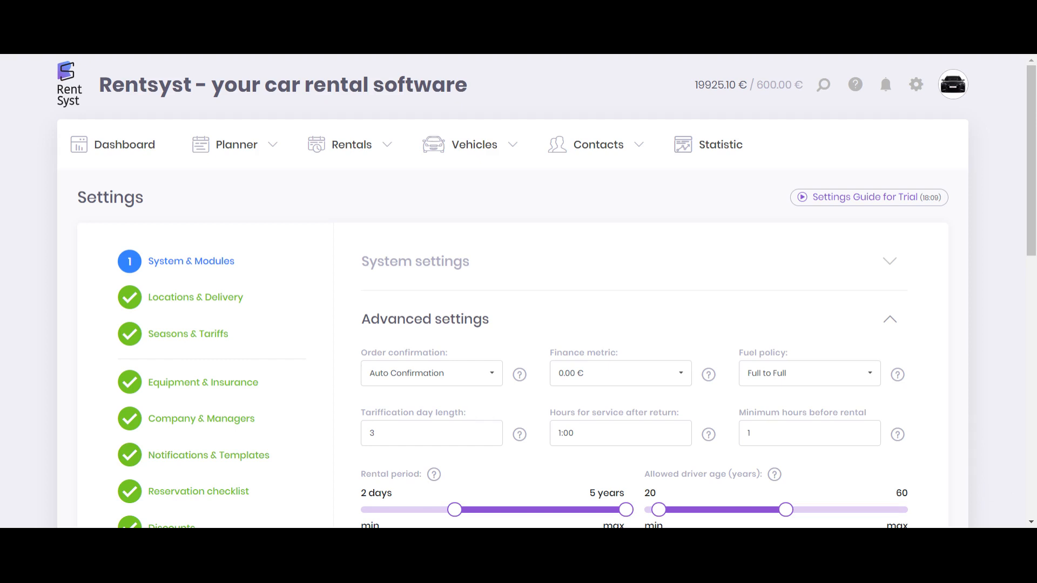
pyautogui.moveTo(590, 274)
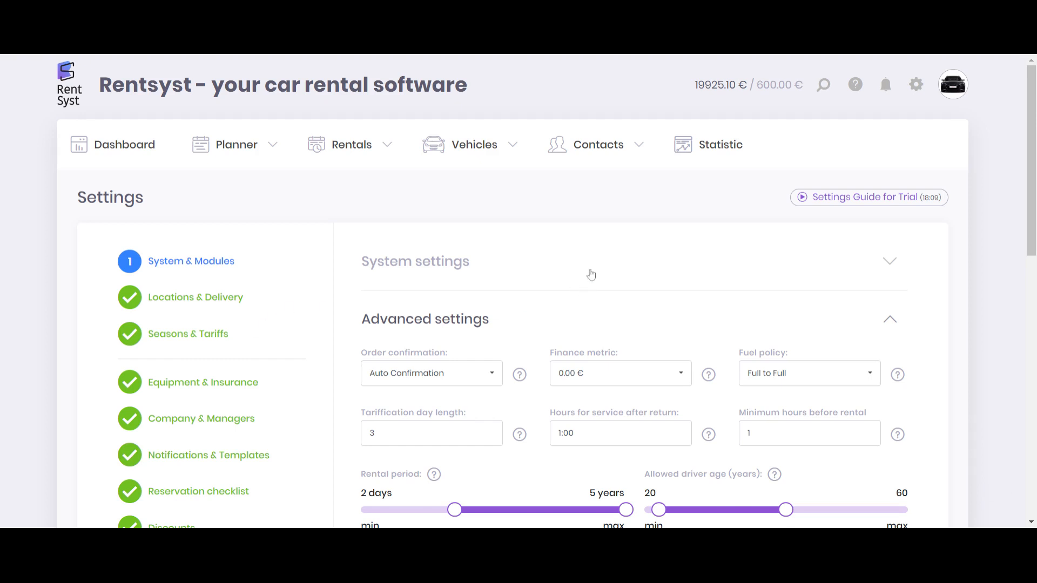
pyautogui.moveTo(593, 274)
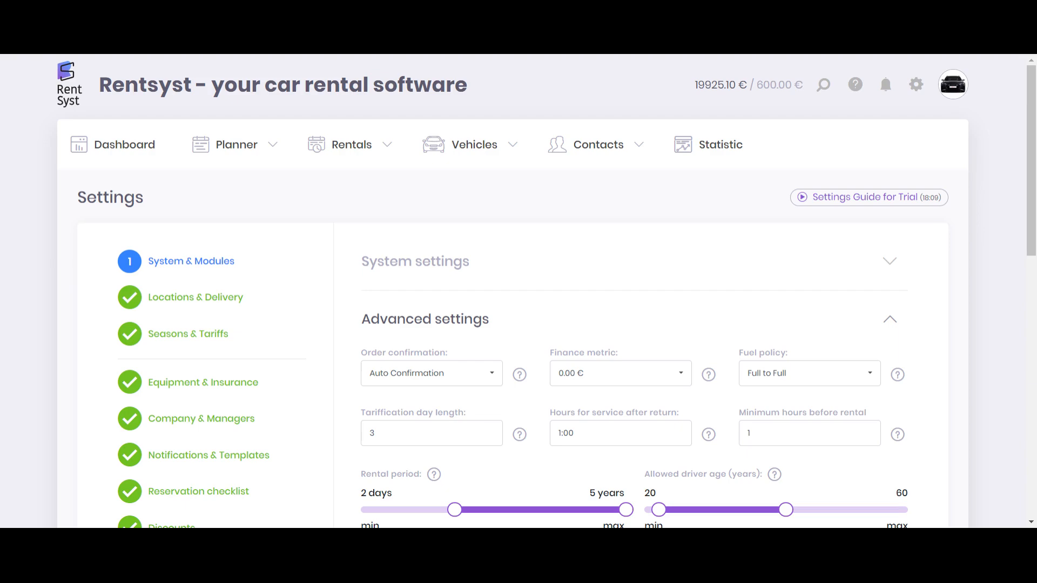
pyautogui.scroll(-3)
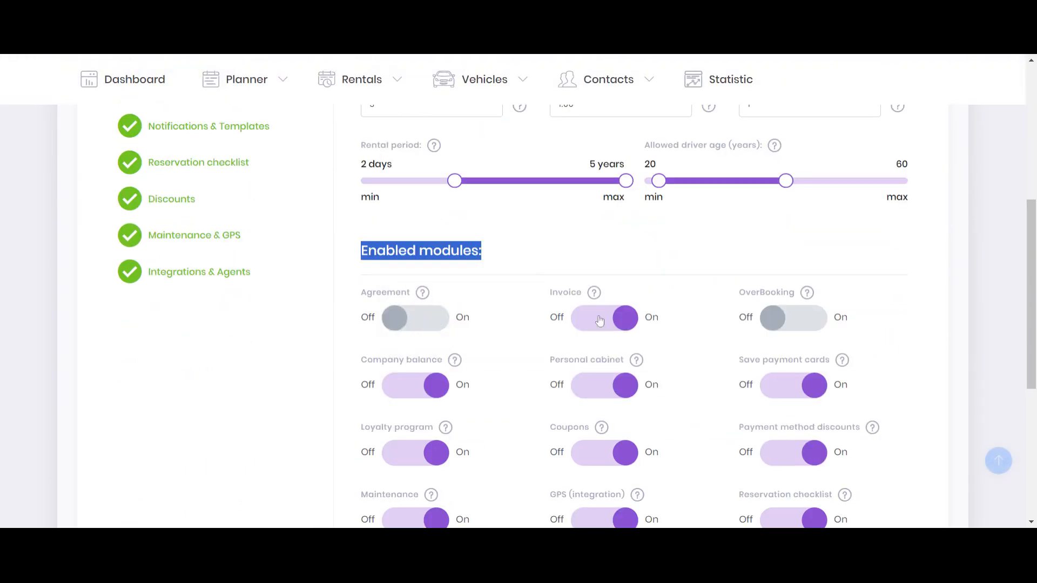
pyautogui.click(415, 318)
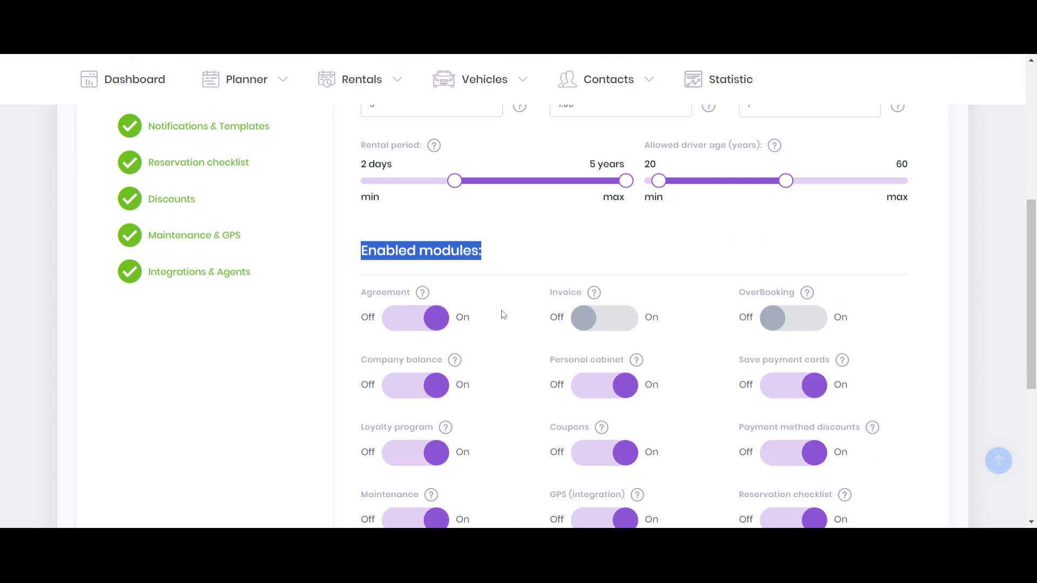
pyautogui.click(604, 318)
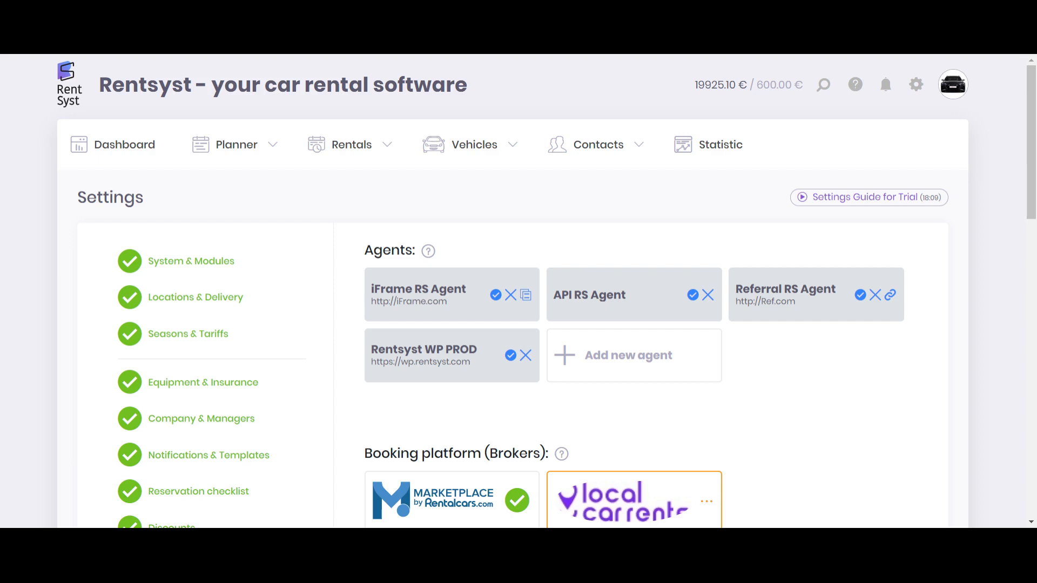
pyautogui.moveTo(474, 215)
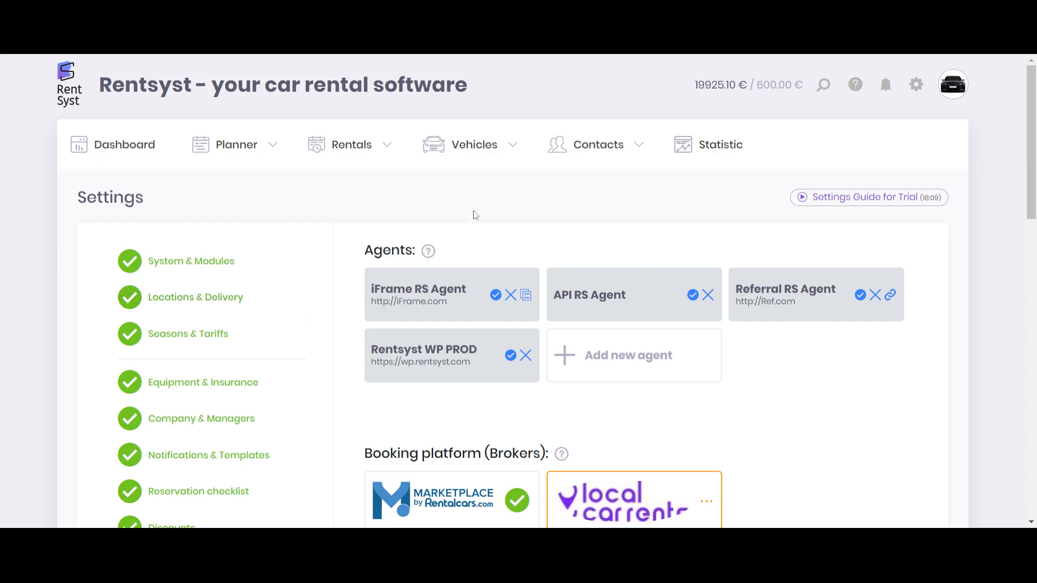
pyautogui.moveTo(576, 205)
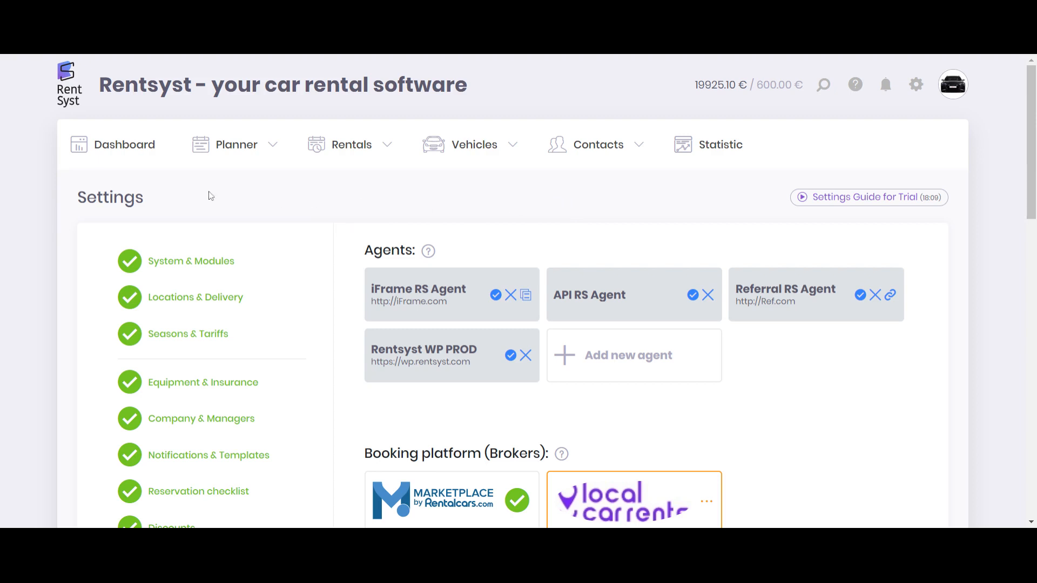
pyautogui.moveTo(443, 193)
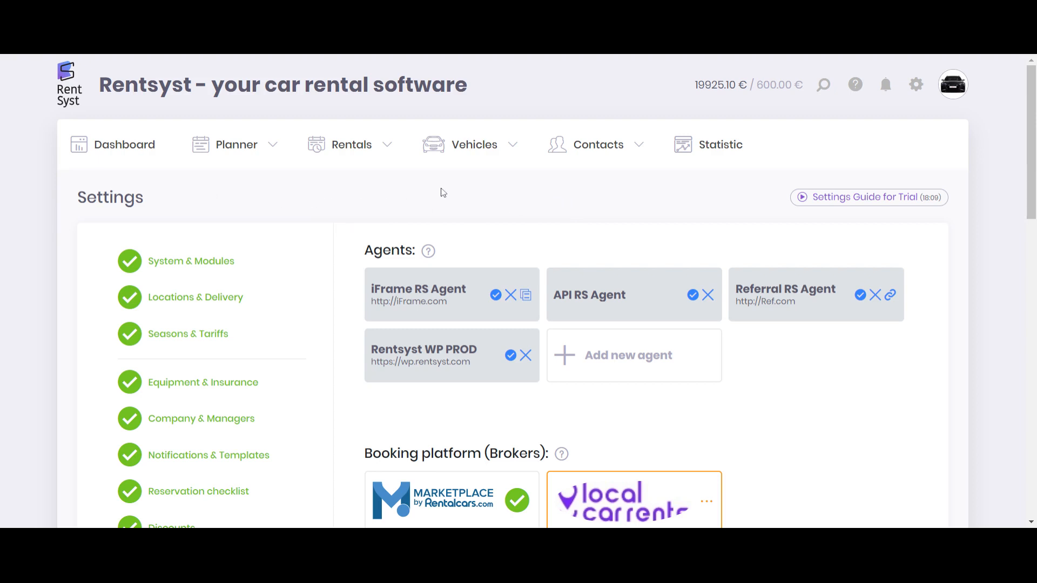
pyautogui.moveTo(124, 144)
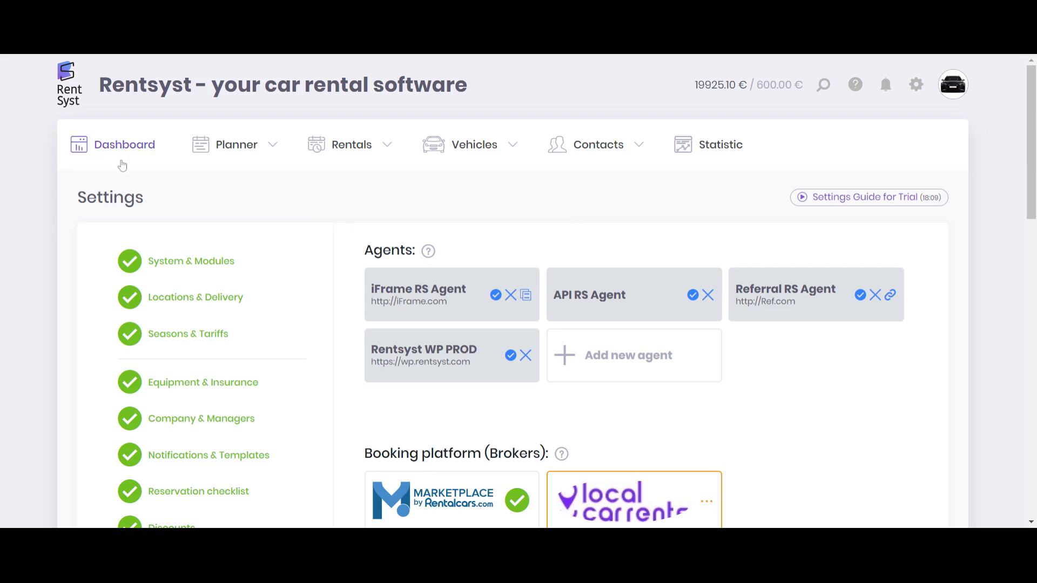
# Return to the Dashboard with weekly revenue and payment method charts
pyautogui.click(124, 144)
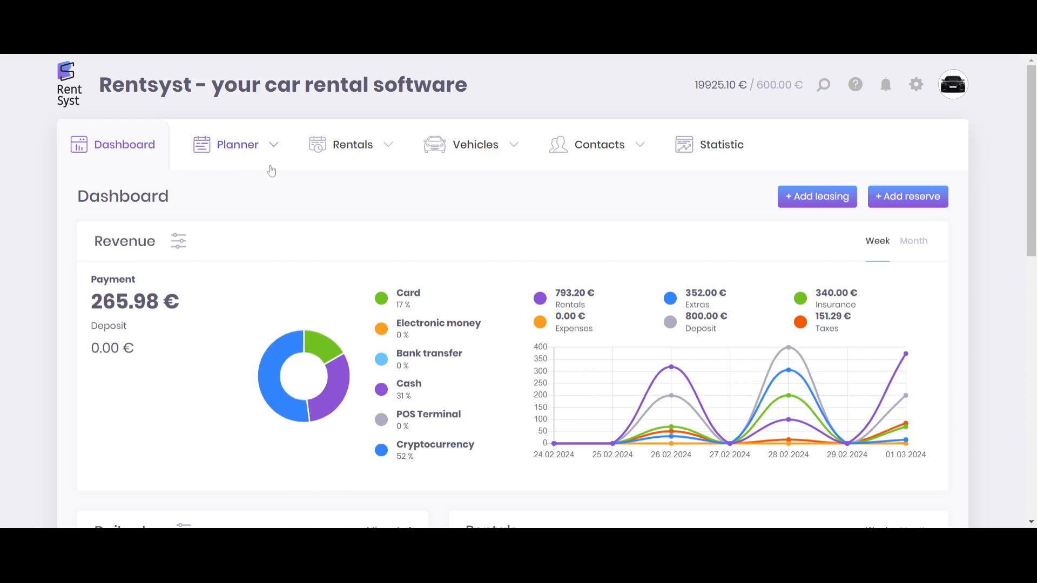
pyautogui.moveTo(434, 216)
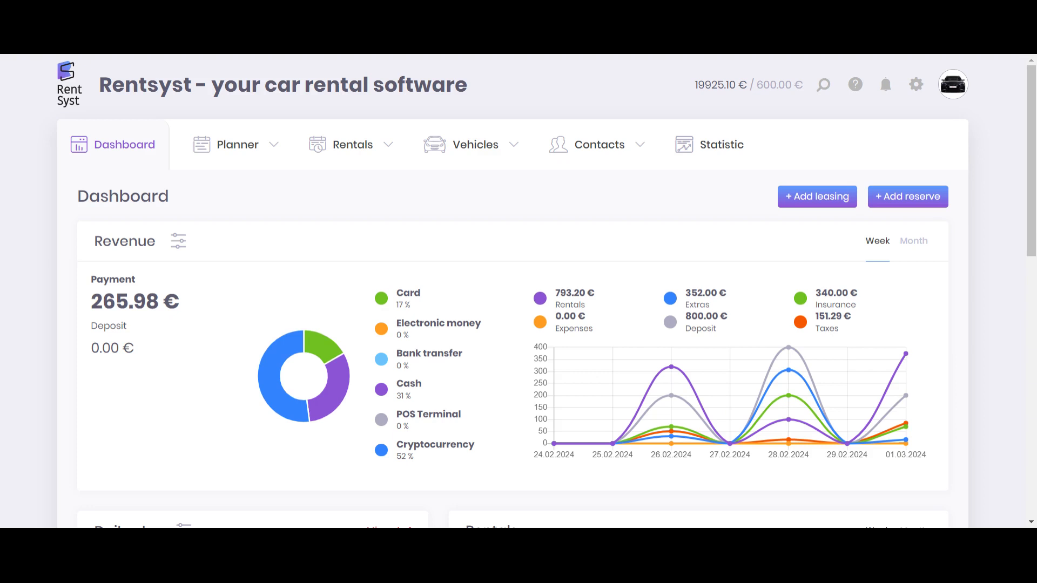
pyautogui.moveTo(736, 99)
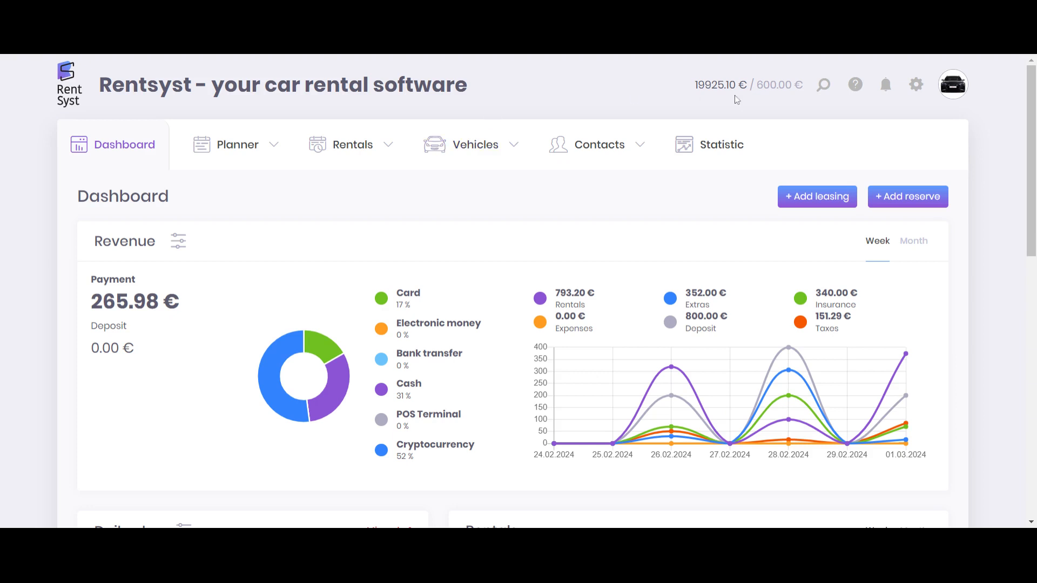
pyautogui.click(855, 84)
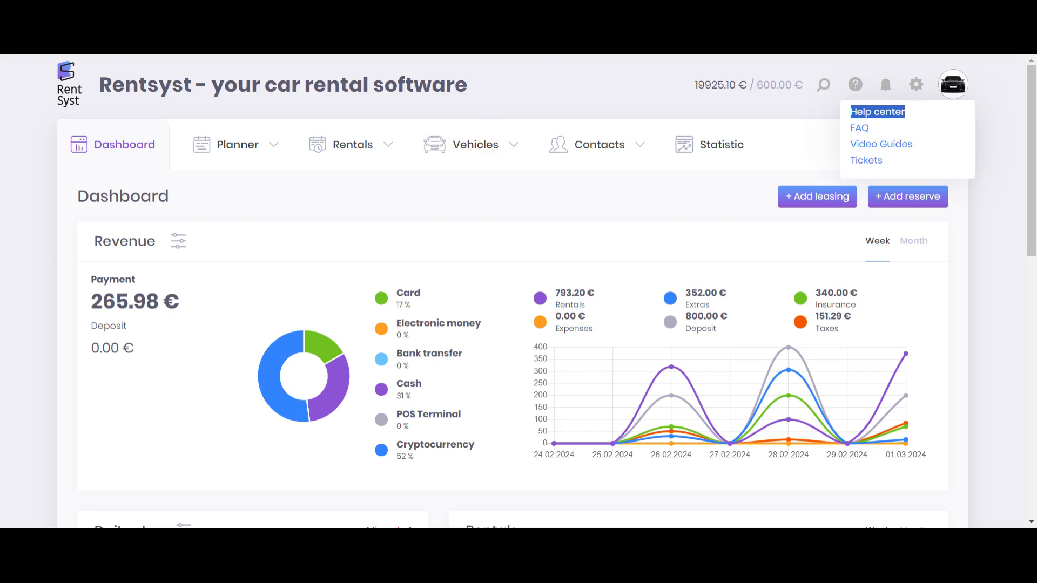
pyautogui.moveTo(859, 129)
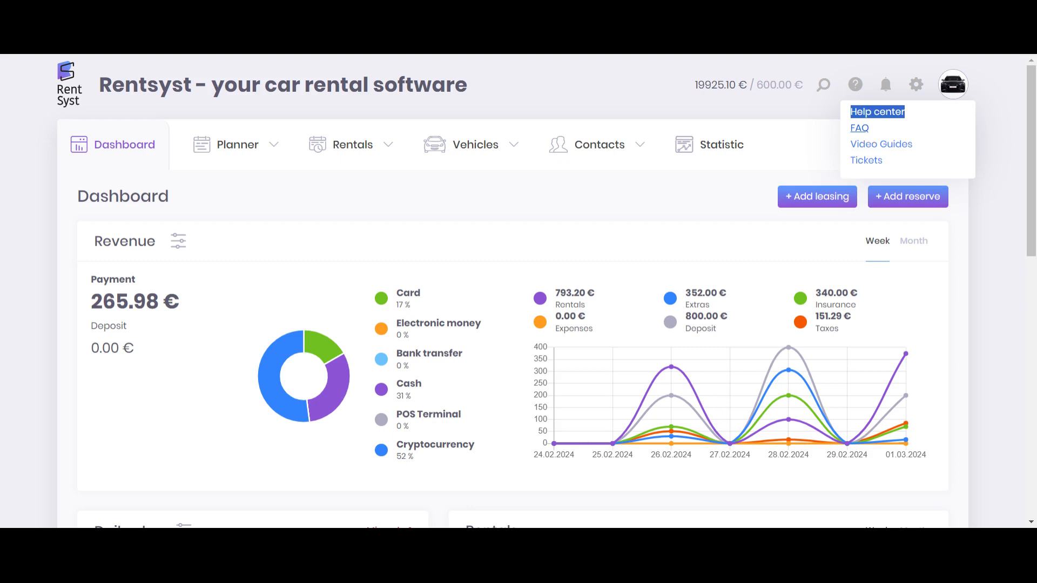
pyautogui.moveTo(880, 144)
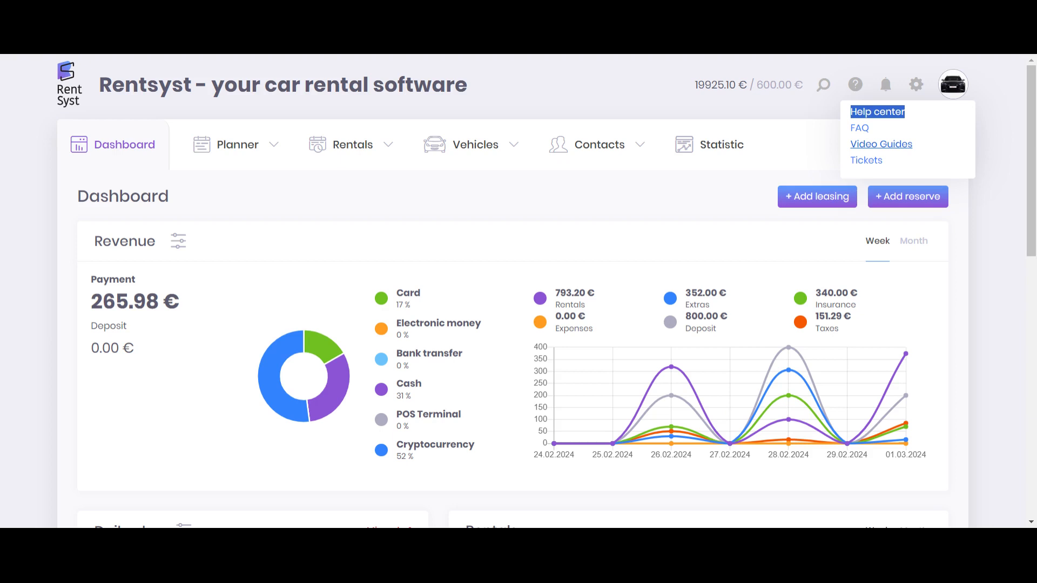
pyautogui.moveTo(866, 159)
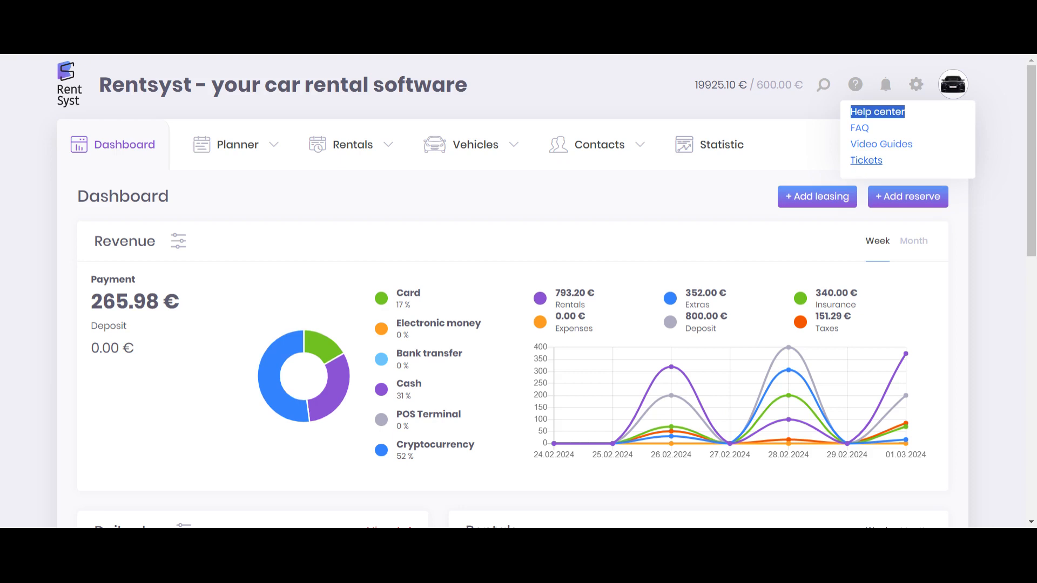
pyautogui.click(409, 203)
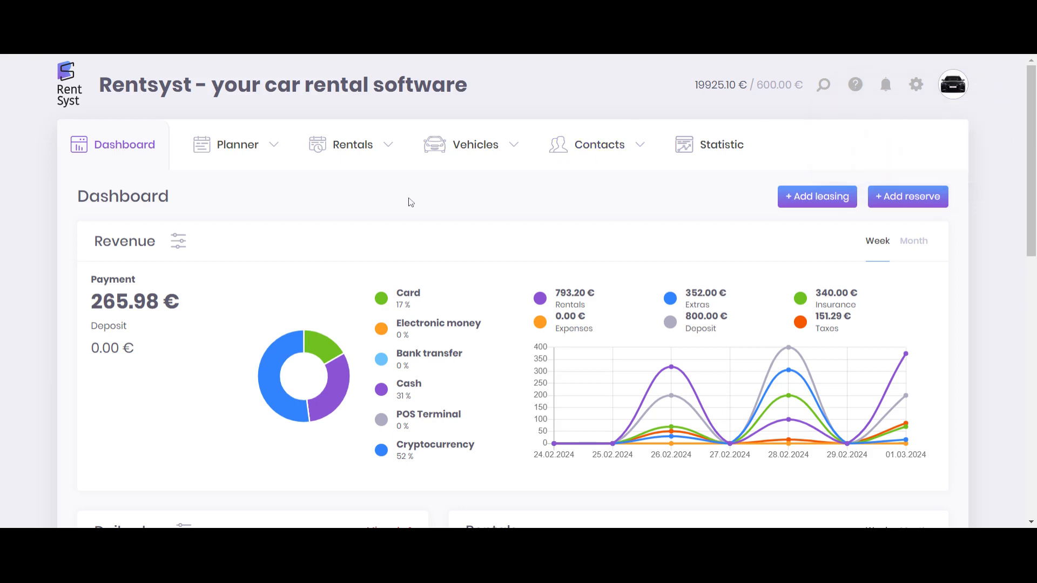